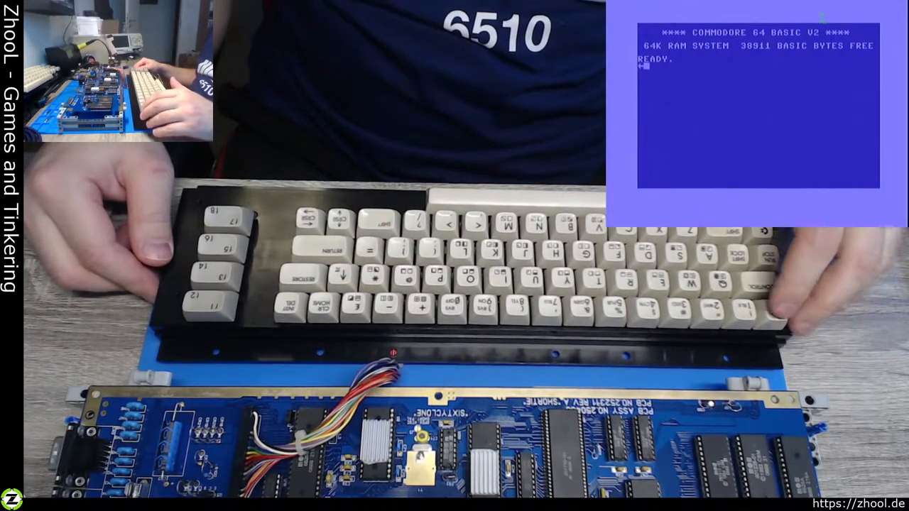
text(1234)
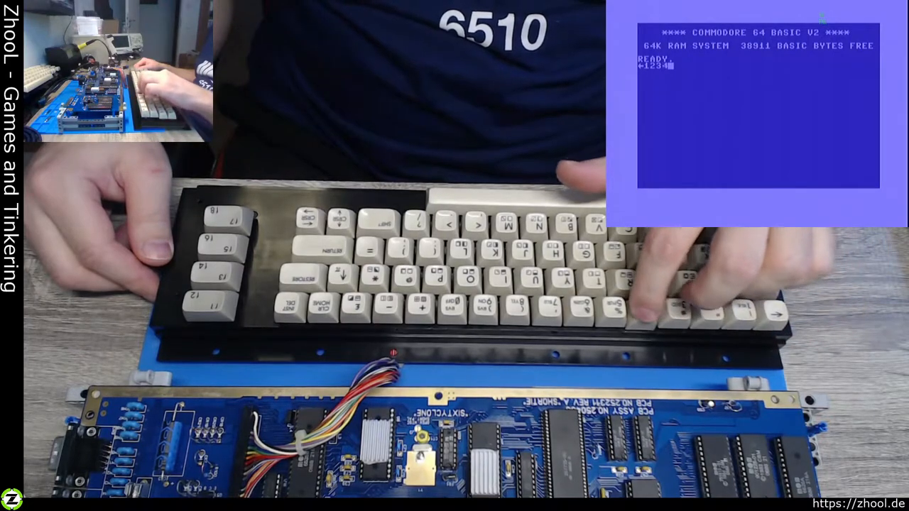
text(56789)
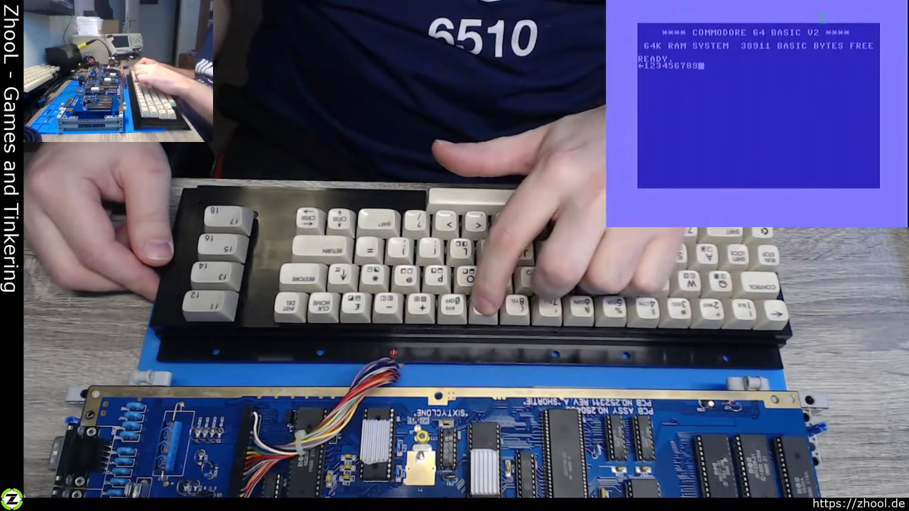
text(0+-£)
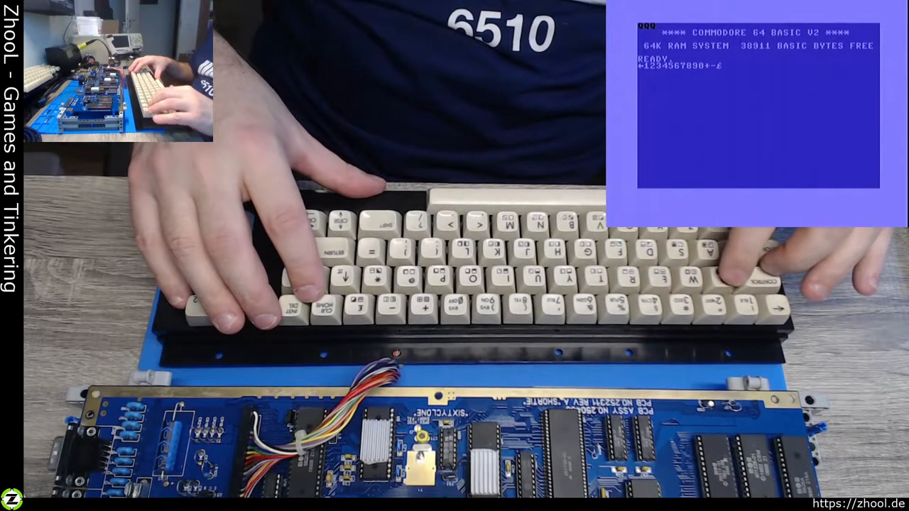
- Test the top letter row QWERTYUIOP and begin ASDF on the next row
text(QWERTY)
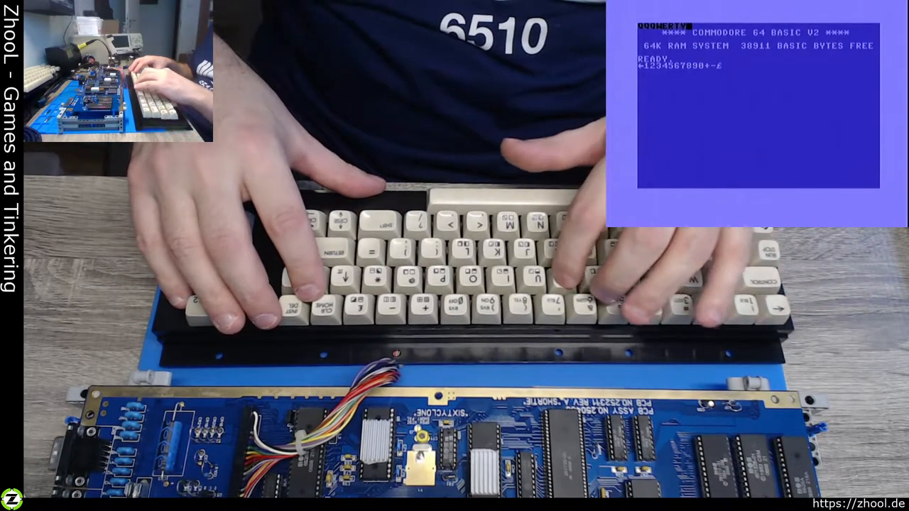
text(UIOPO)
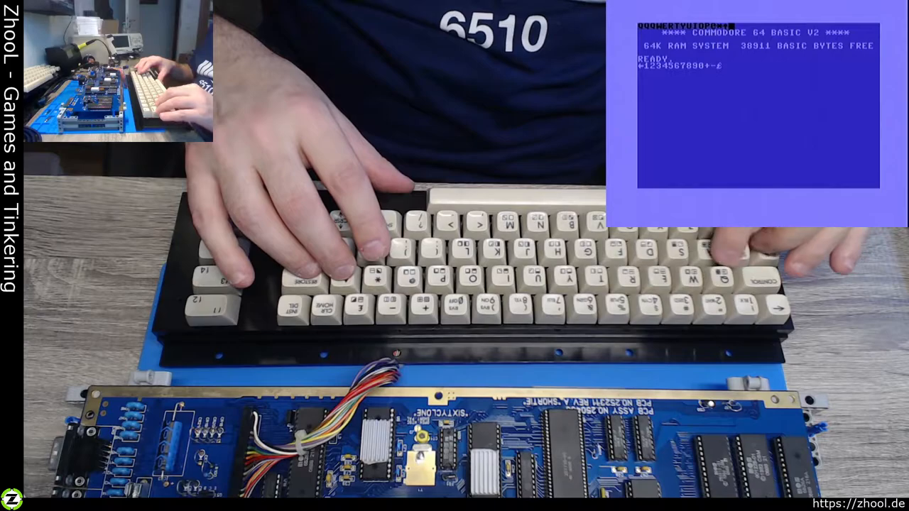
text(ASDFGHJKL:;=)
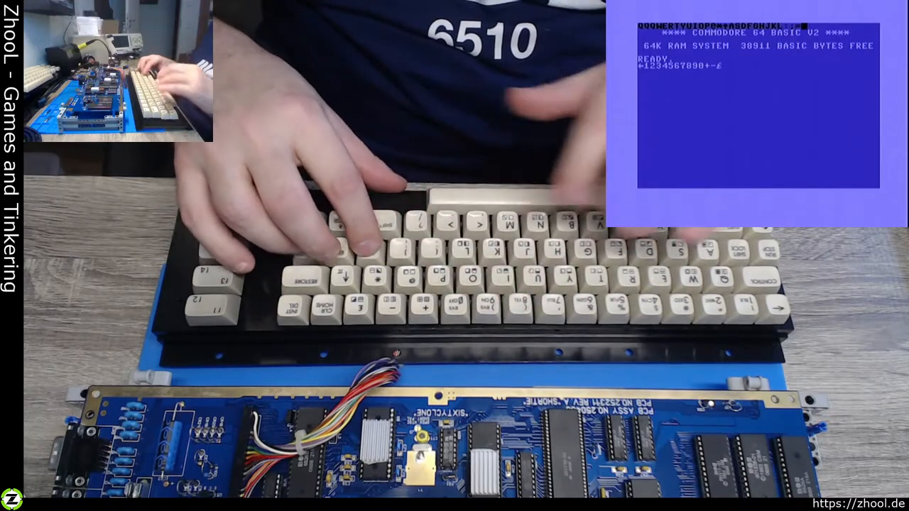
- Move down a line and test the home and bottom rows ASDFGH and ZXC
key(enter)
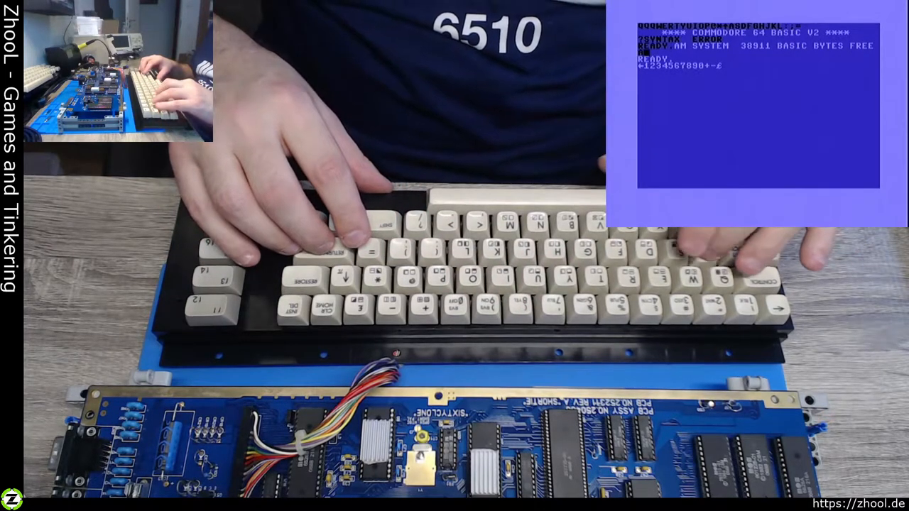
text(ASDFGHZXC)
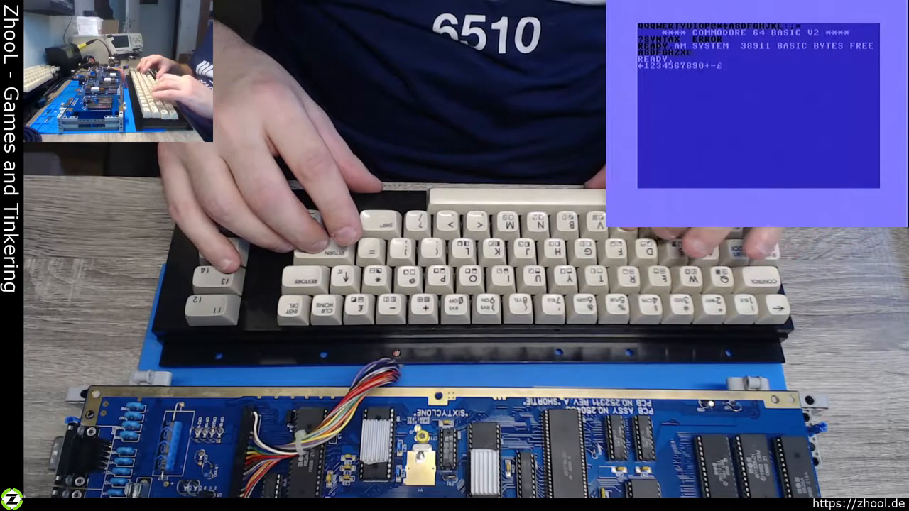